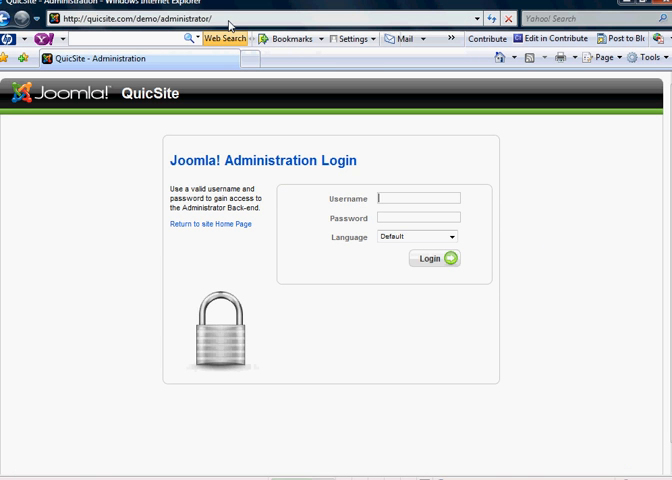
Log in to the back-end as admin and open Content > Article Manager
text(admin)
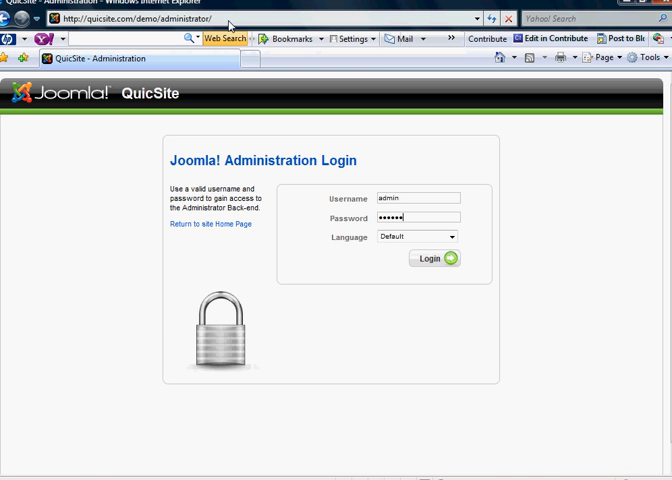
click(432, 258)
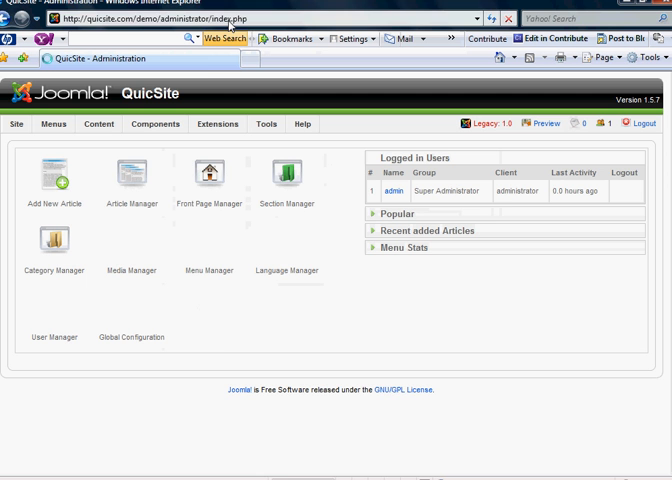
click(98, 124)
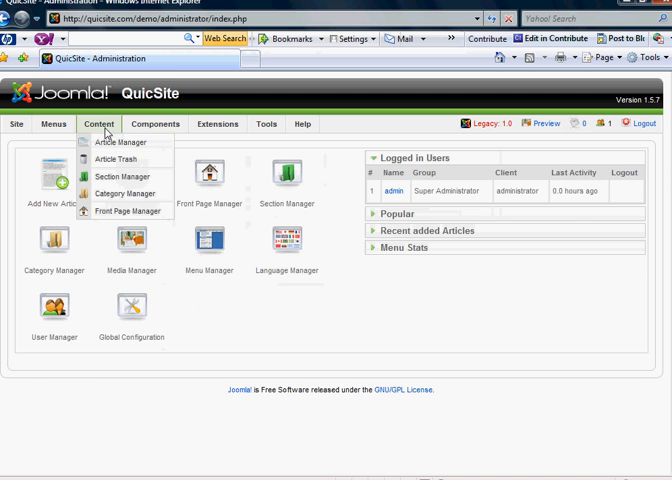
click(117, 142)
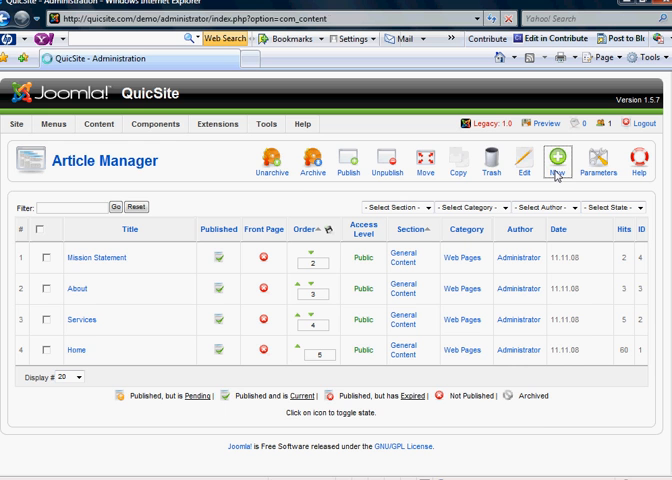
Start a new article titled 'New Page' with alias 'newpage'
click(558, 165)
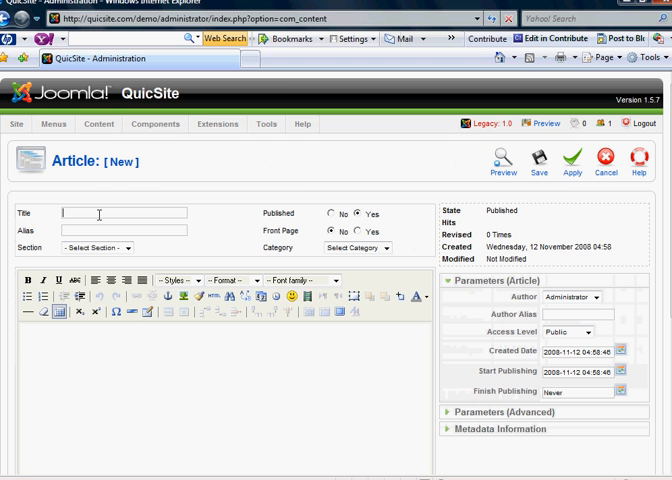
text(New Page)
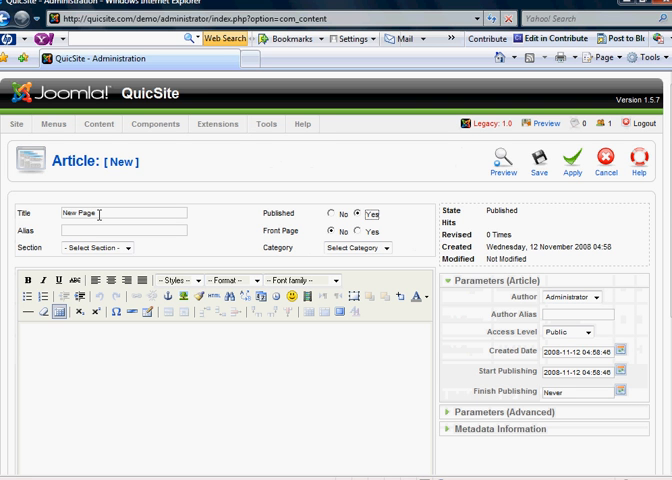
text(newpage)
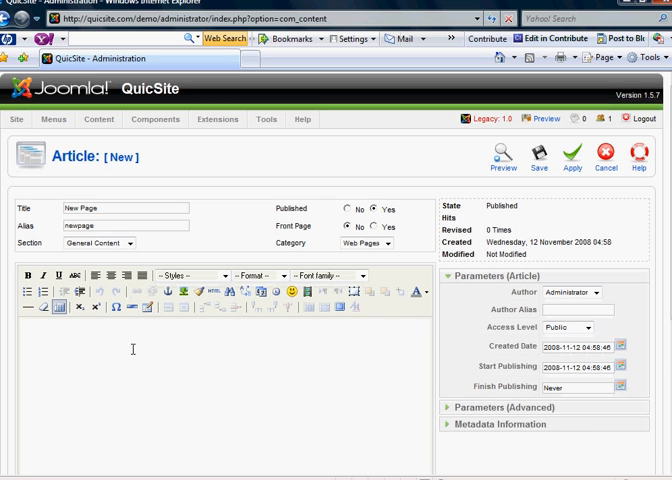
scroll(down, 3)
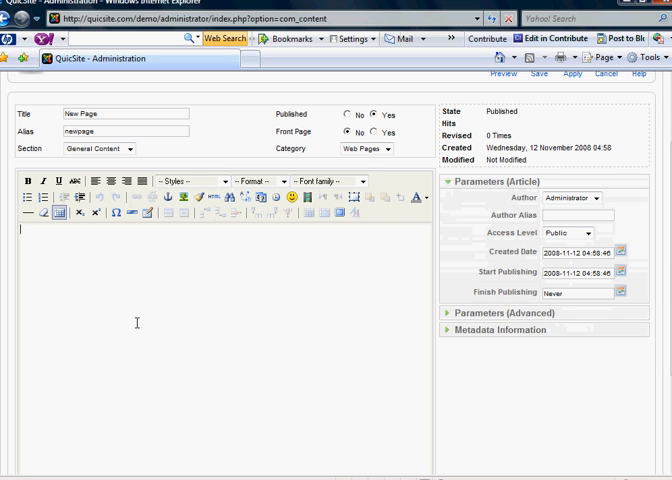
scroll(down, 3)
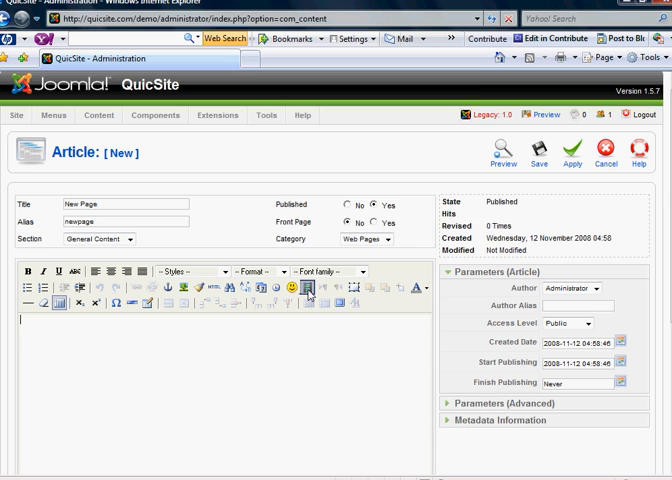
Open Insert/edit embedded media and demonstrate typing a video URL ('http:', 'video') in File/URL
click(311, 288)
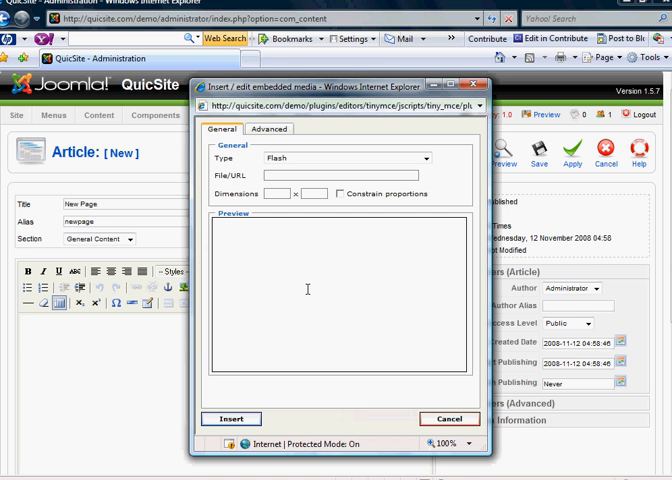
mouse_move(259, 297)
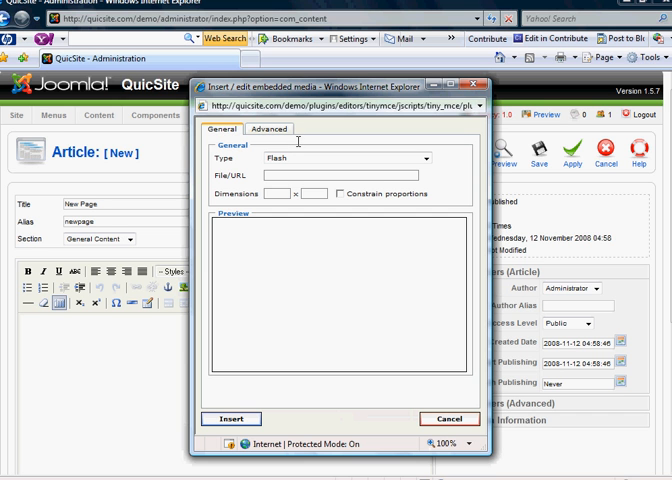
mouse_move(297, 141)
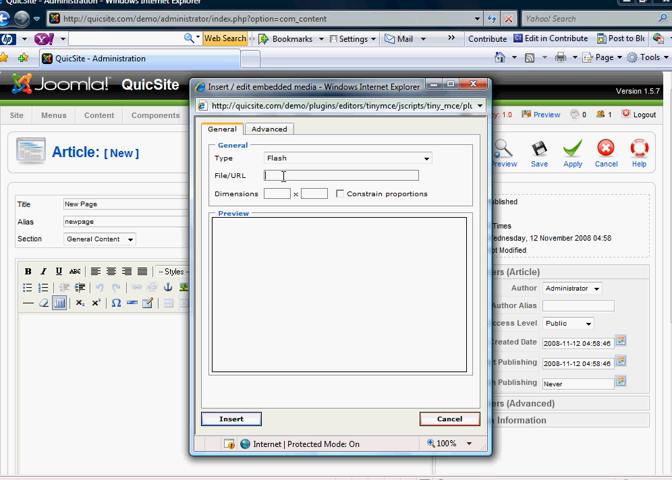
text(http://yourdomain.com/)
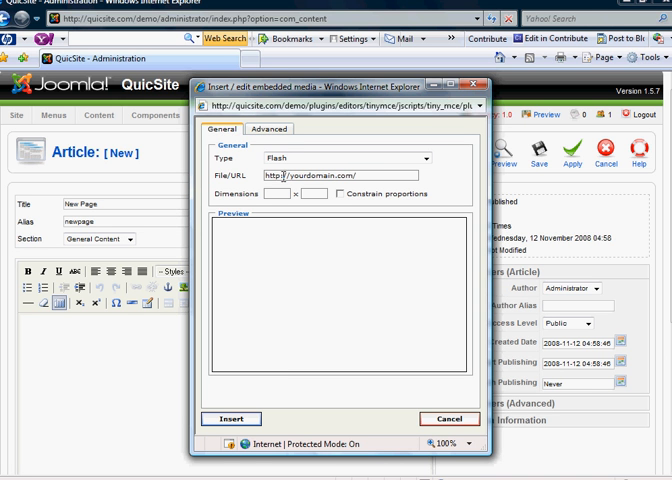
text(videos/)
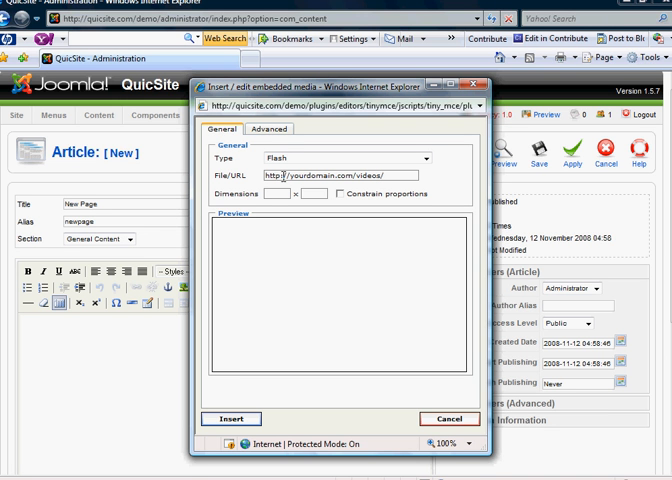
text(video)
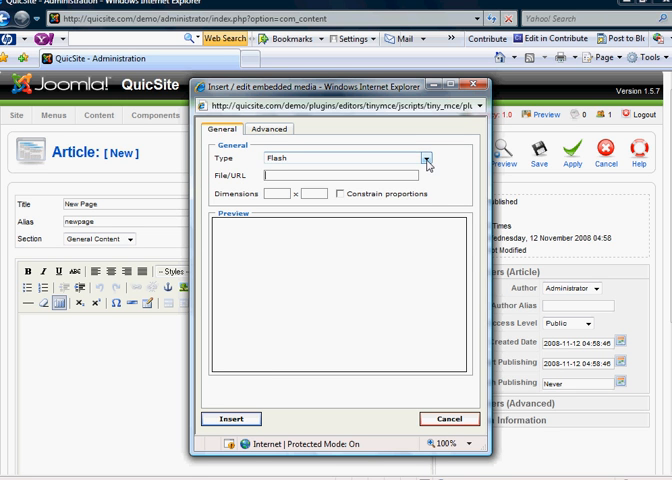
Review the Type dropdown, keep Flash selected, and view the Advanced settings
click(427, 159)
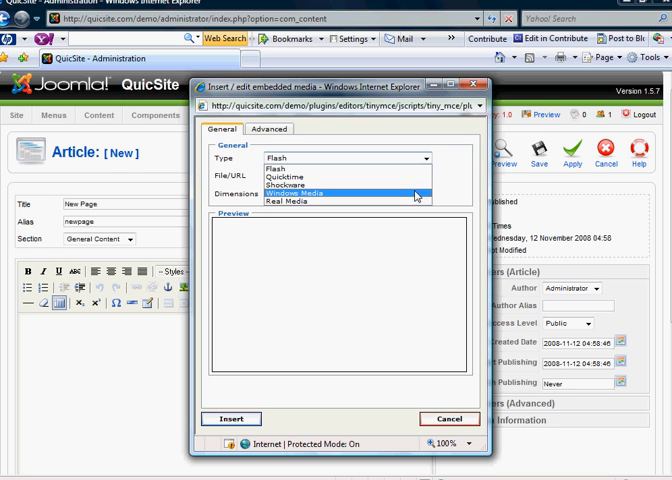
click(290, 169)
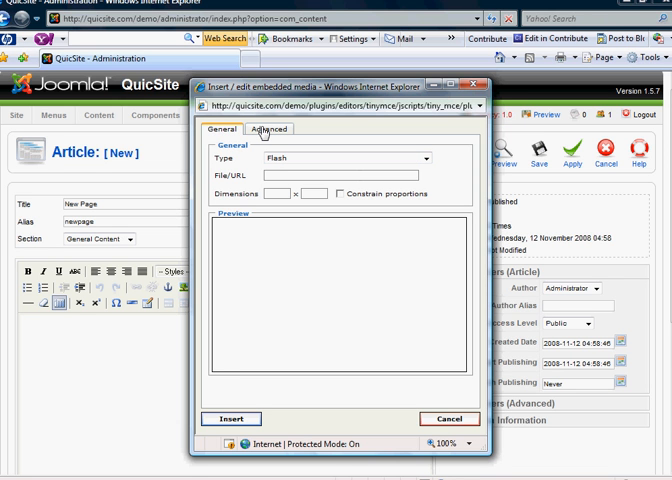
click(267, 129)
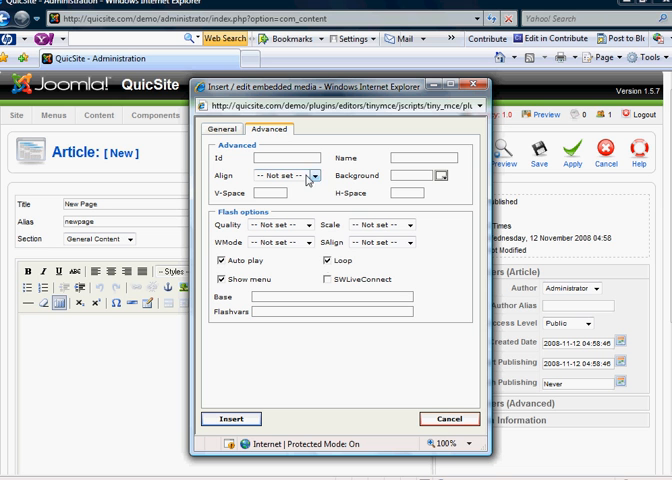
Toggle the Flash Auto play option off and back on, then select the Id field
click(224, 262)
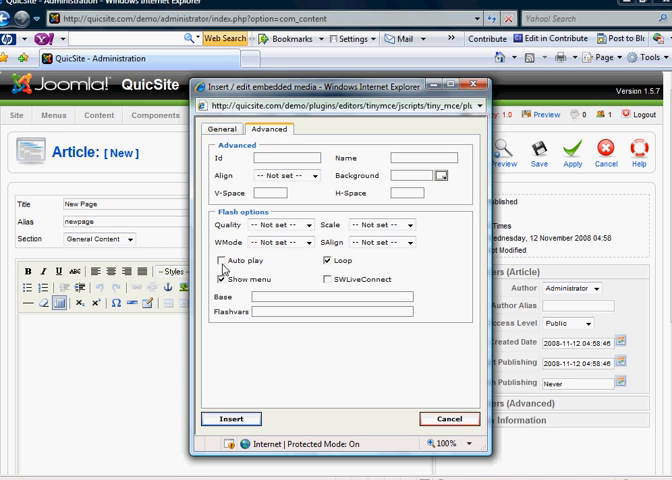
click(221, 262)
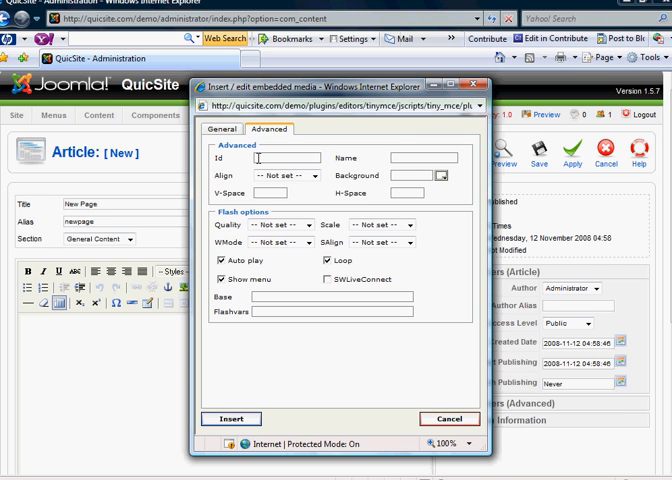
click(223, 129)
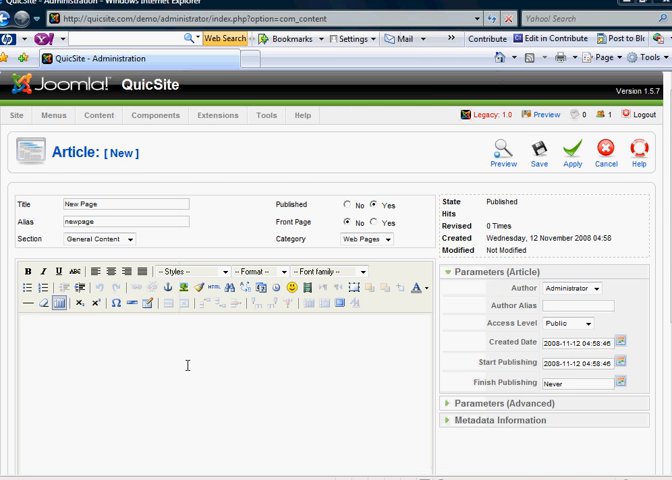
scroll(down, 3)
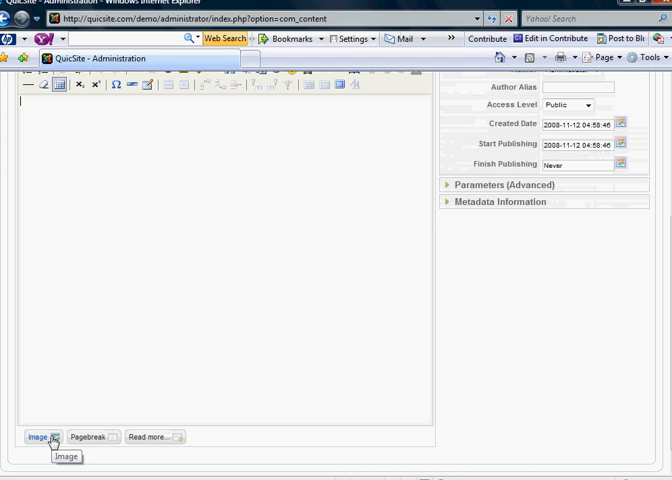
click(39, 437)
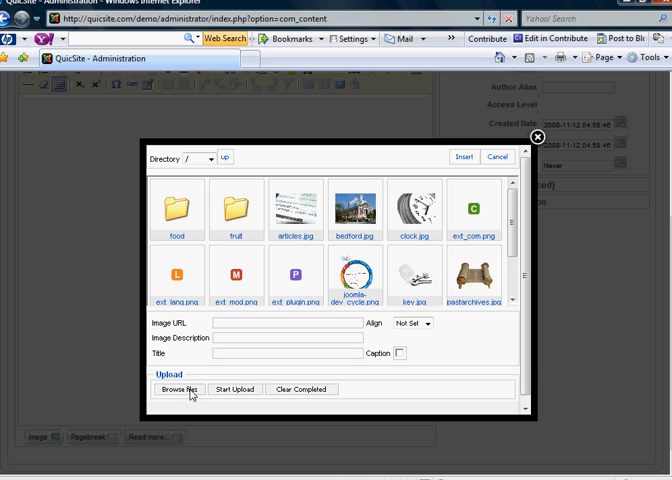
mouse_move(424, 188)
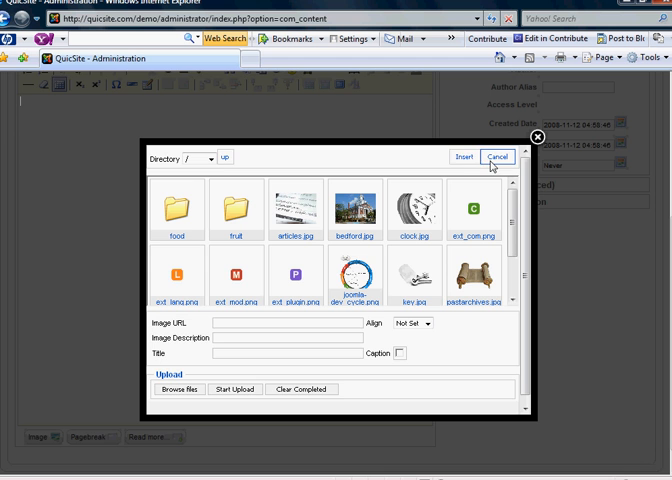
click(496, 157)
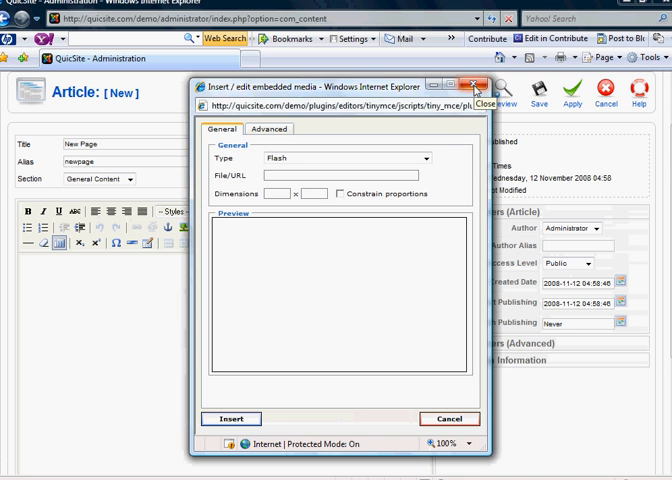
Close the Insert/edit embedded media window using its X button
click(478, 85)
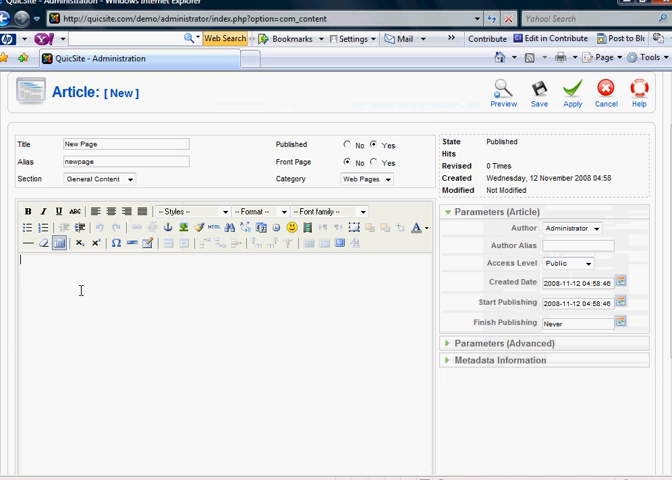